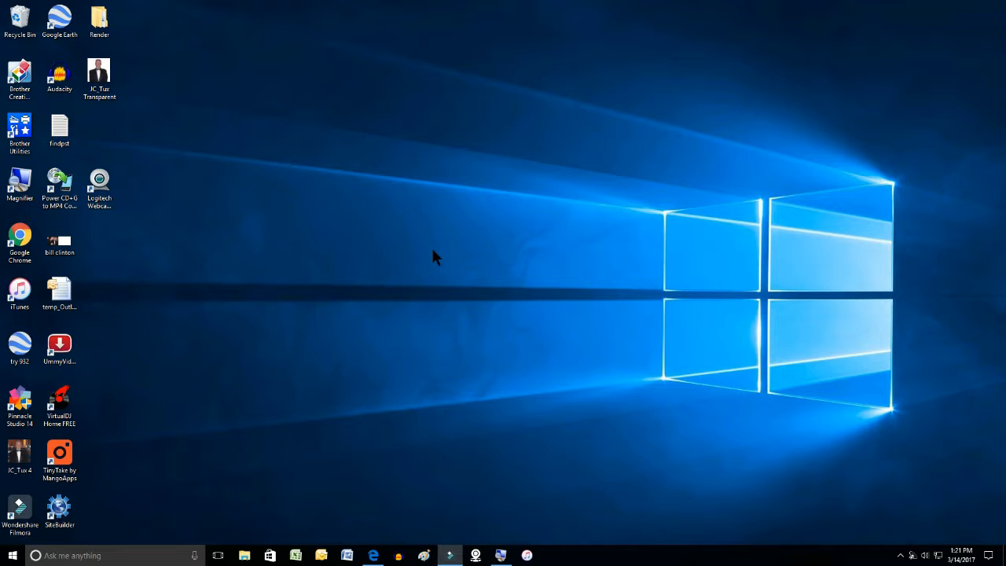
Step: Launch iTunes from the desktop so the iPhone 6 Plus summary page appears
{"action": "left_click", "coordinate": [19, 289]}
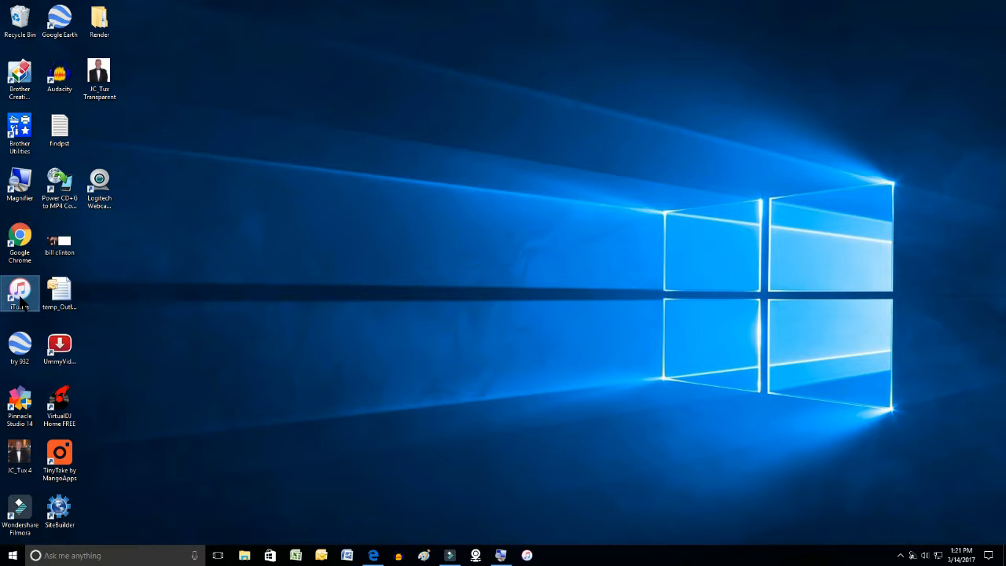
{"action": "double_click", "coordinate": [19, 289]}
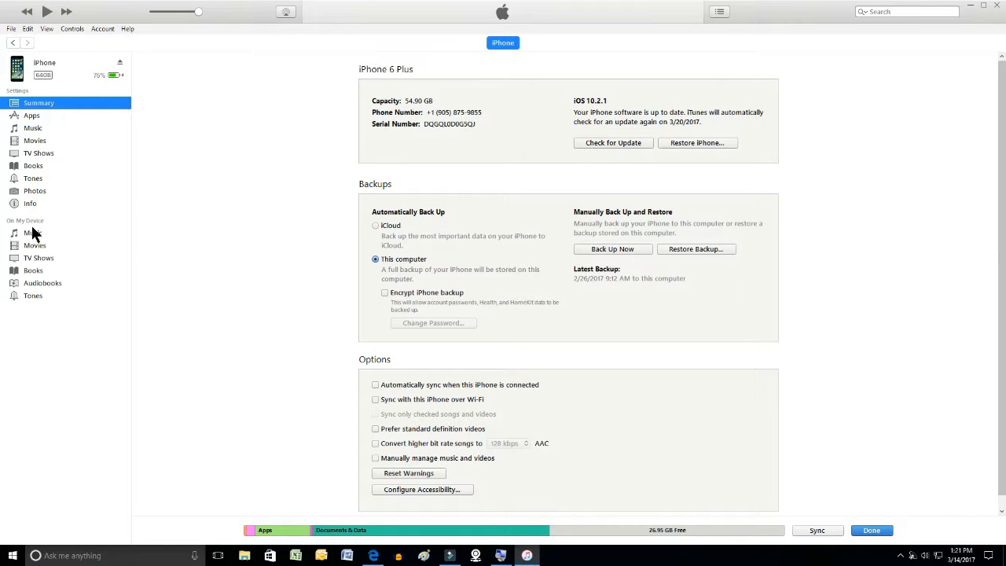
{"action": "mouse_move", "coordinate": [97, 212]}
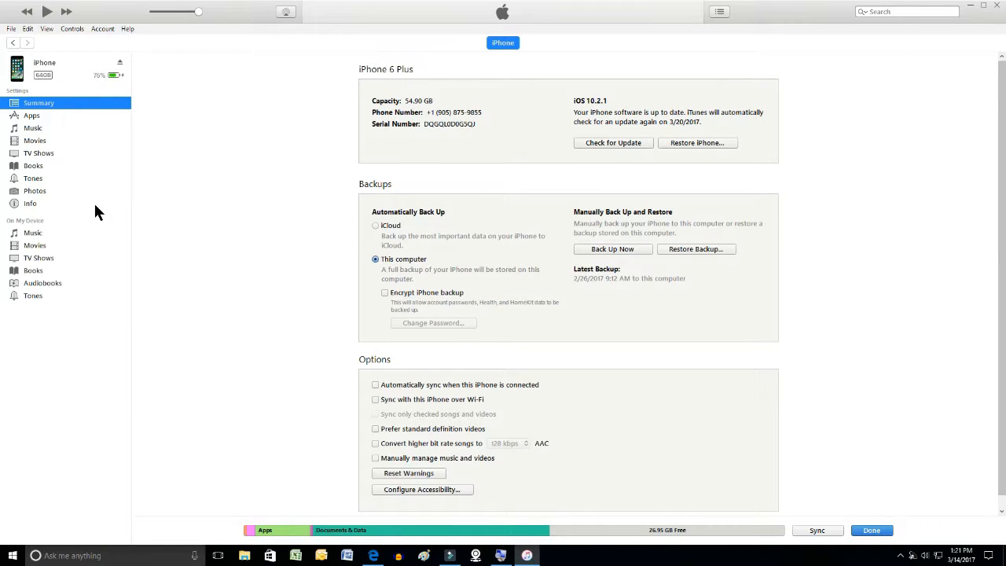
Step: Show the iPhone's Apps page and move down to the File Sharing list
{"action": "left_click", "coordinate": [32, 116]}
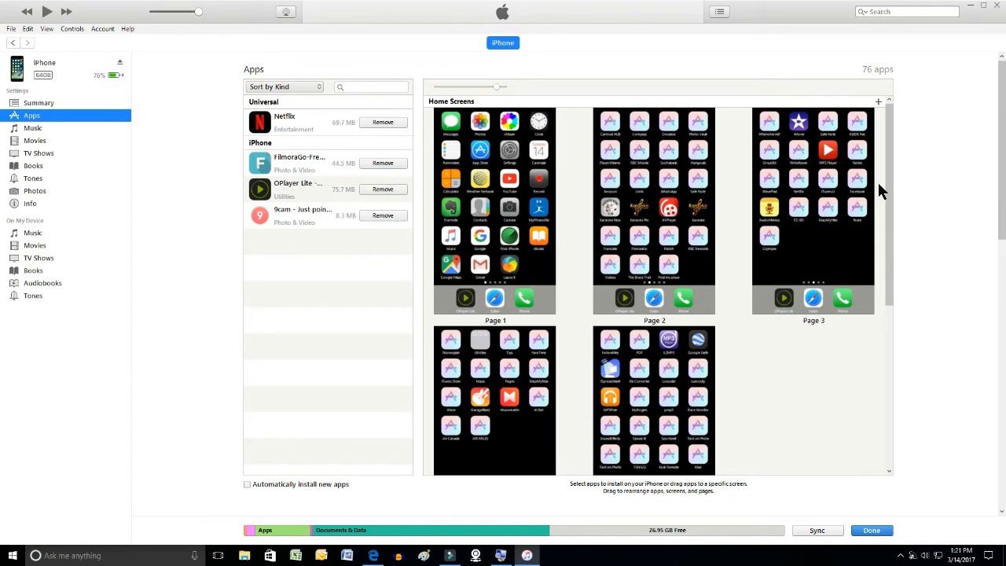
{"action": "scroll", "scroll_direction": "down", "scroll_amount": 3}
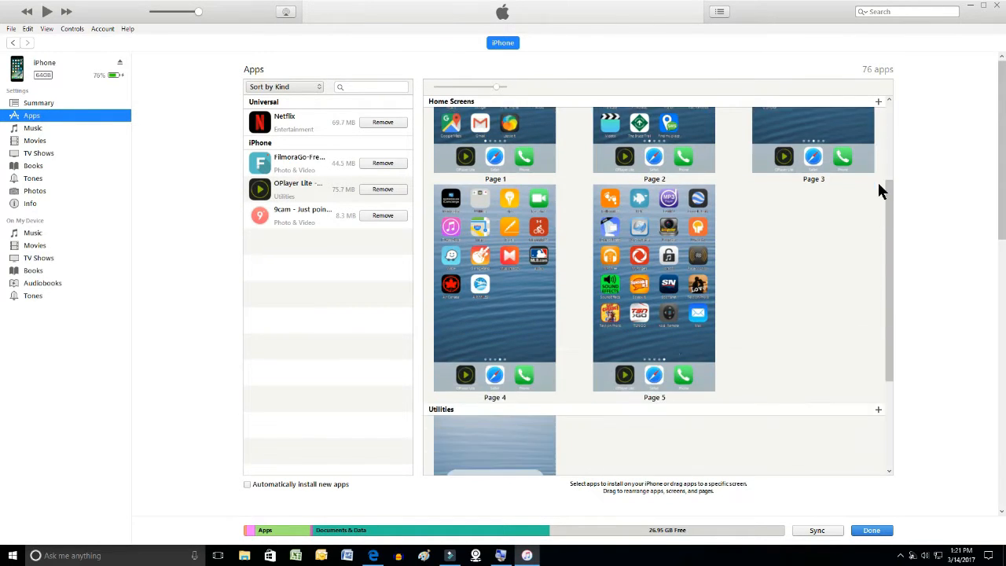
{"action": "scroll", "scroll_direction": "down", "scroll_amount": 3}
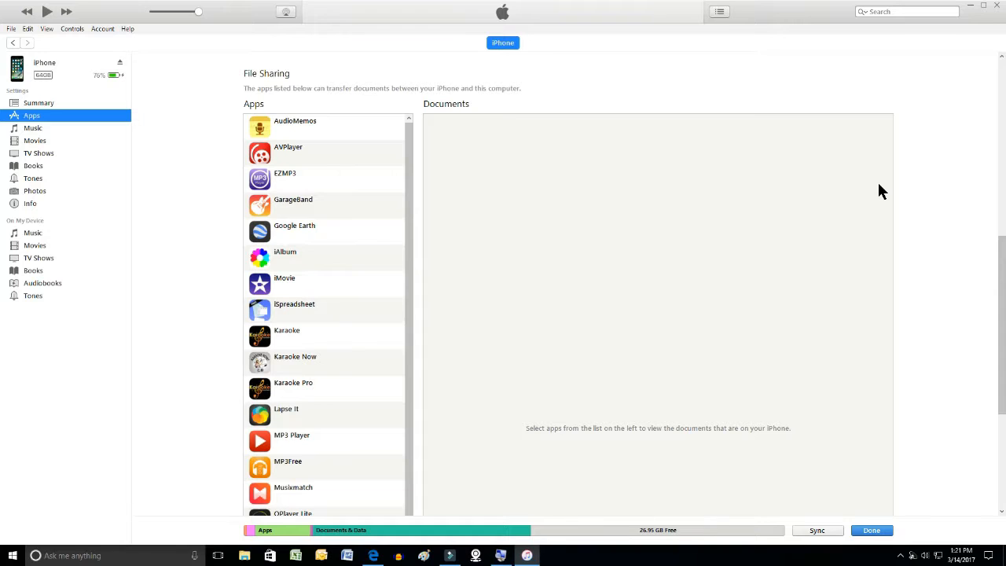
{"action": "mouse_move", "coordinate": [276, 425]}
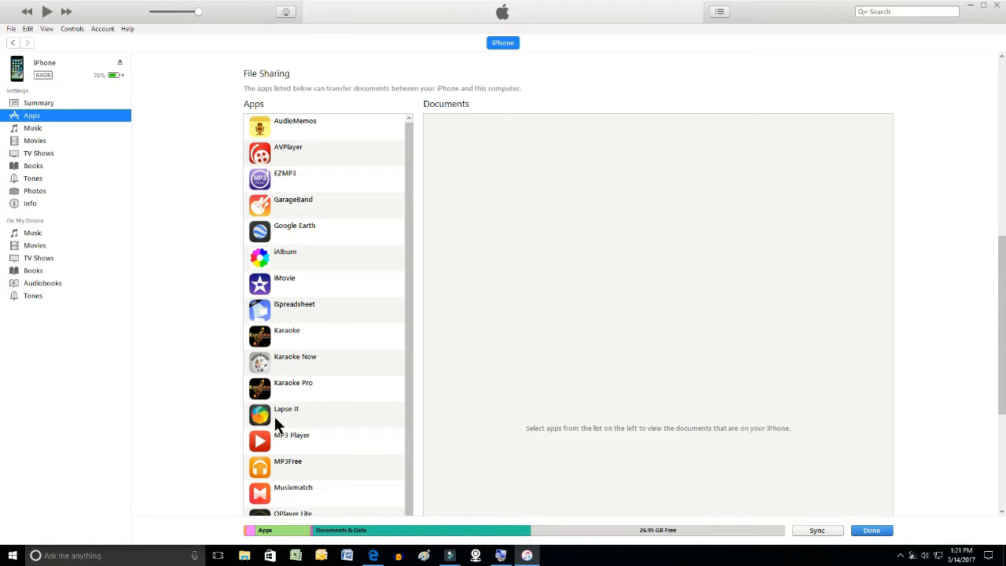
{"action": "mouse_move", "coordinate": [261, 434]}
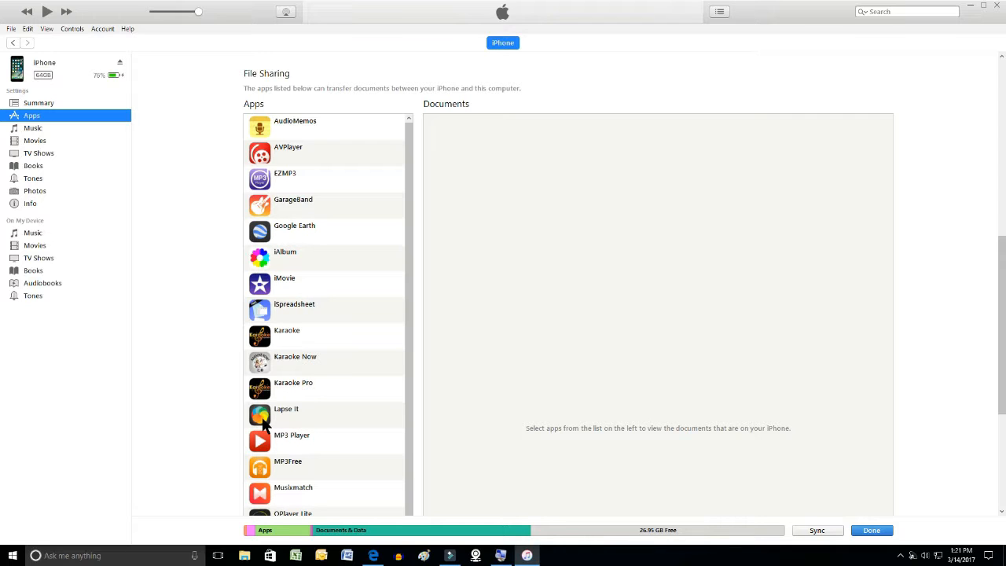
{"action": "mouse_move", "coordinate": [572, 412]}
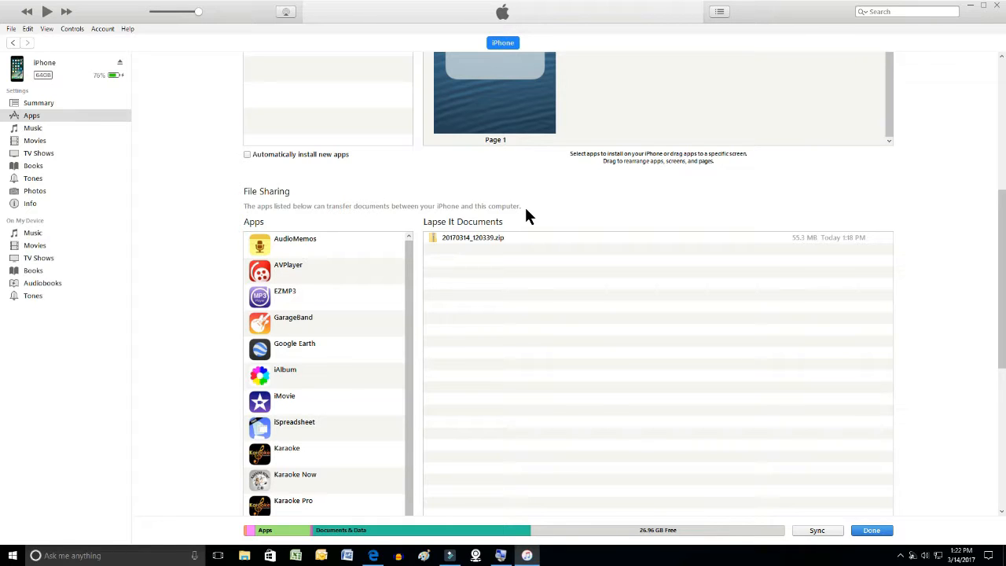
Step: Select the 55.3 MB Lapse It zip file and reveal the Save to… button
{"action": "left_click", "coordinate": [470, 237]}
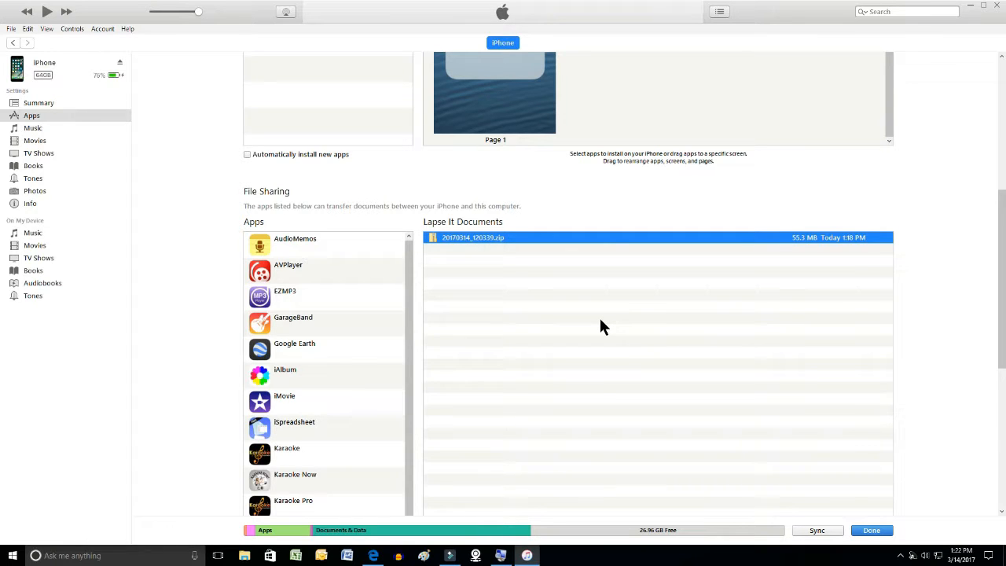
{"action": "scroll", "scroll_direction": "down", "scroll_amount": 3}
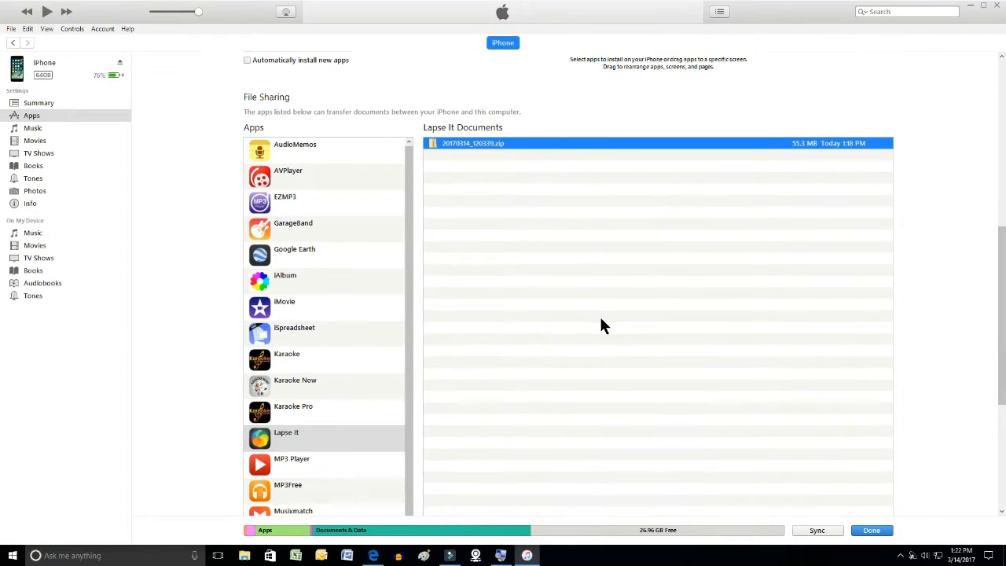
{"action": "scroll", "scroll_direction": "down", "scroll_amount": 3}
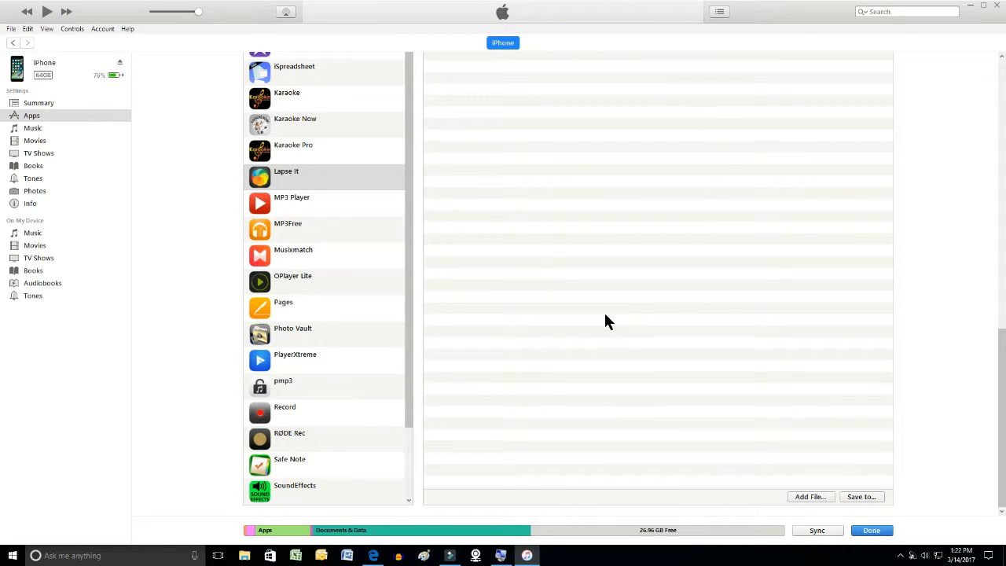
{"action": "mouse_move", "coordinate": [865, 487]}
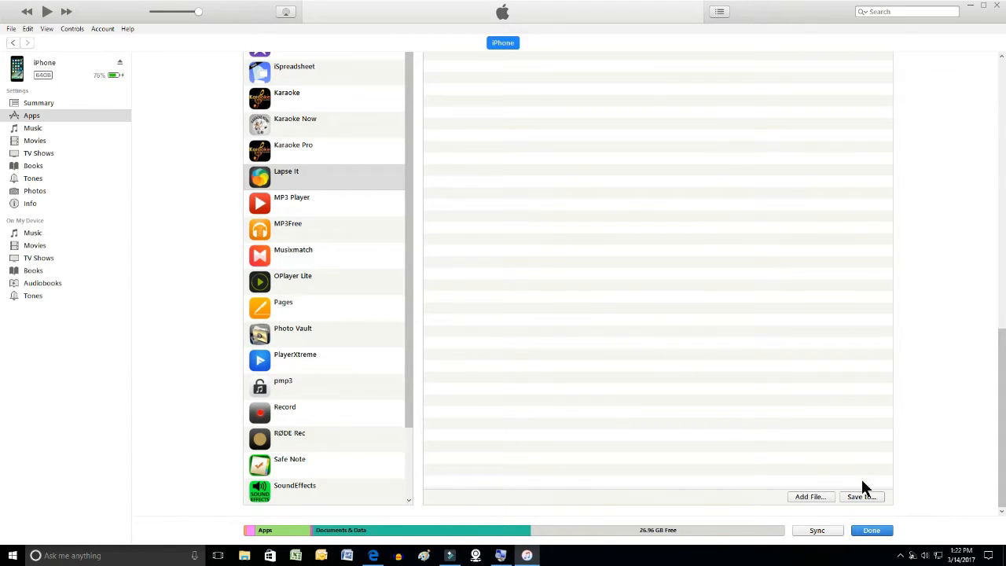
{"action": "mouse_move", "coordinate": [867, 506]}
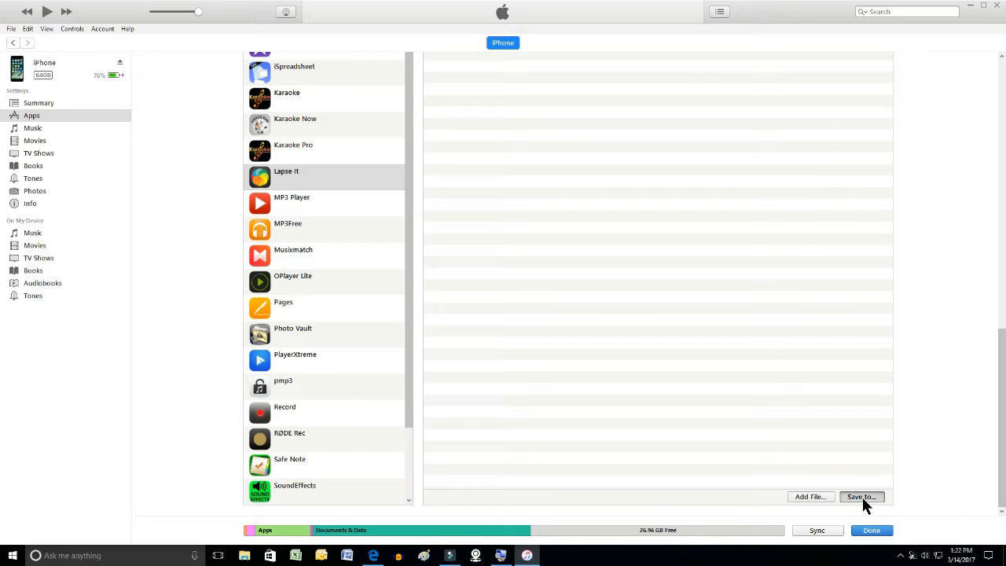
Step: Save the selected zip file into the Desktop's Render folder
{"action": "left_click", "coordinate": [861, 496]}
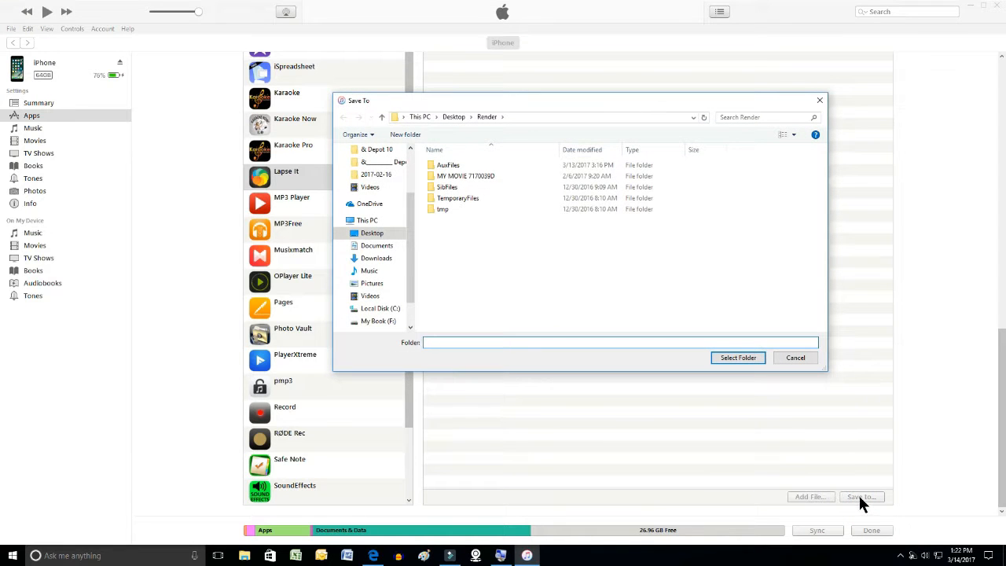
{"action": "left_click", "coordinate": [621, 343]}
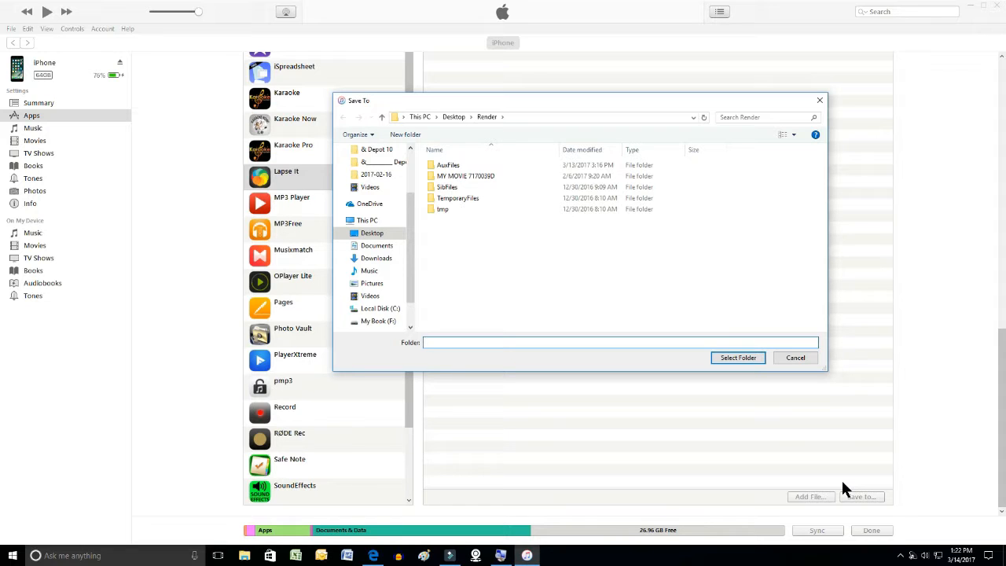
{"action": "mouse_move", "coordinate": [776, 443]}
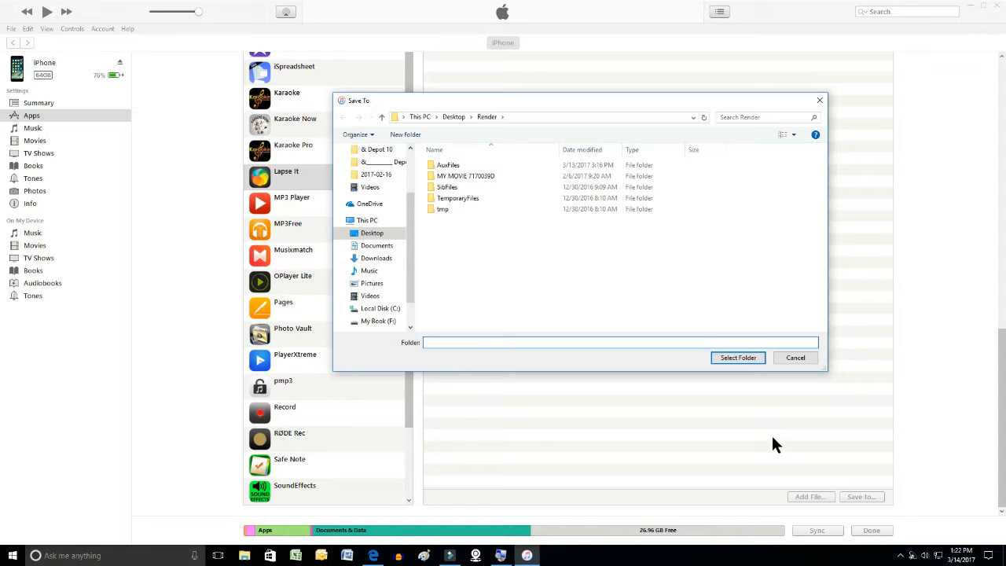
{"action": "mouse_move", "coordinate": [738, 365]}
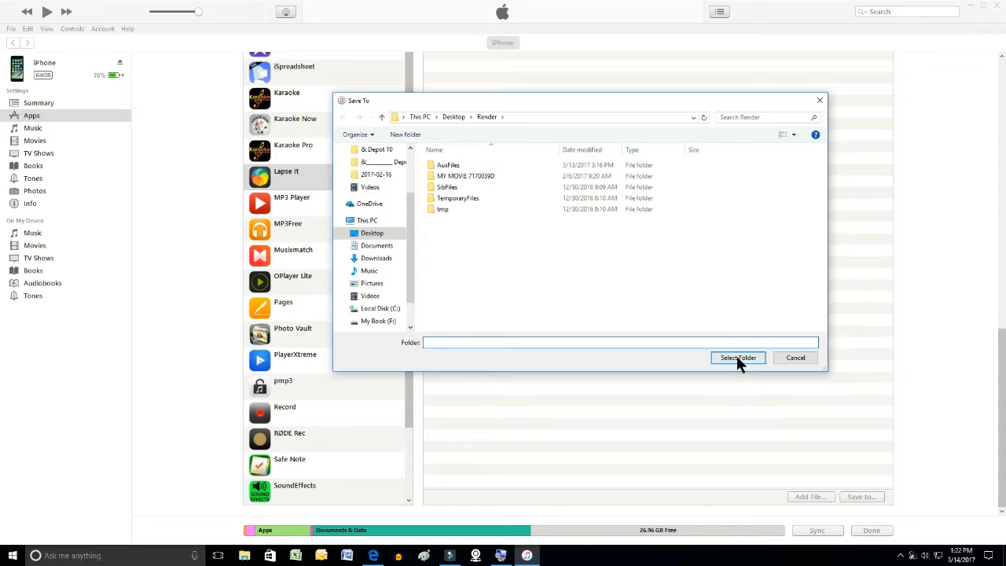
{"action": "left_click", "coordinate": [619, 342]}
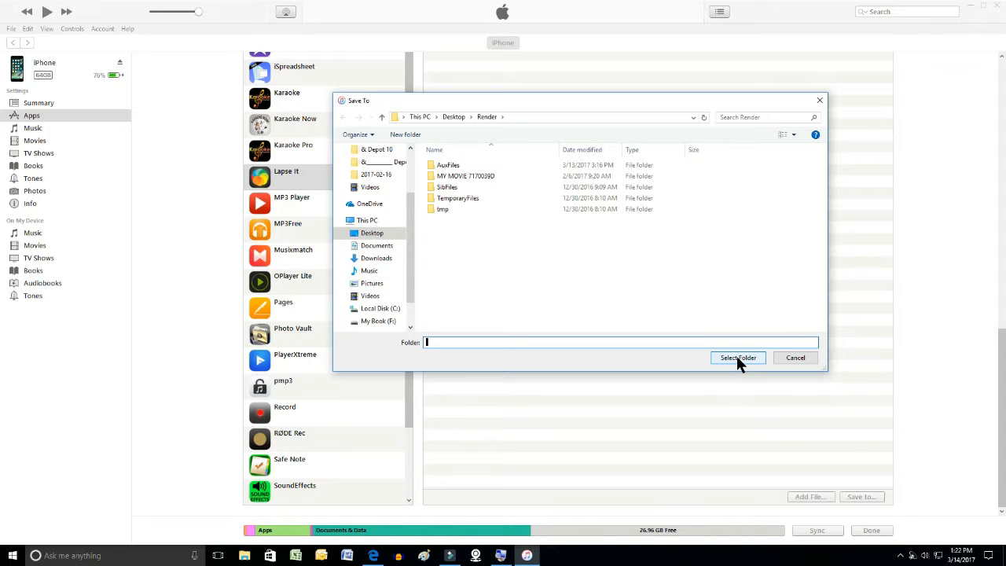
{"action": "left_click", "coordinate": [739, 358]}
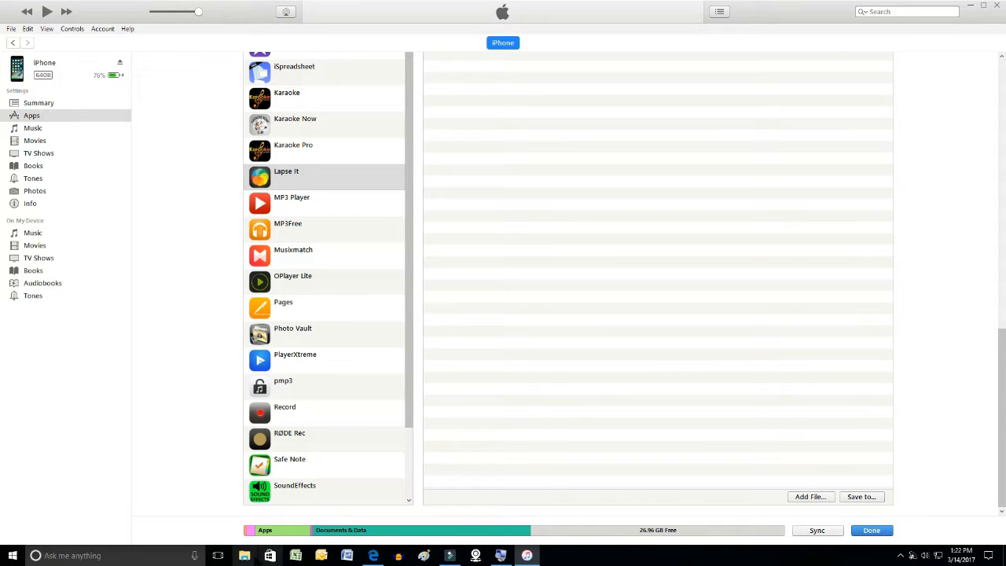
Step: In File Explorer, go to Desktop > Render where the saved zip file appears
{"action": "left_click", "coordinate": [811, 496]}
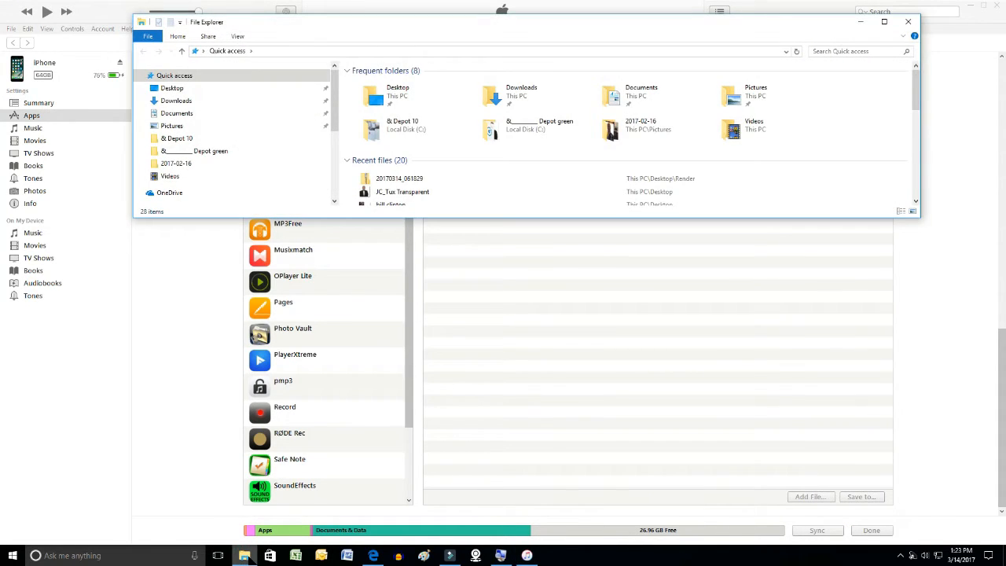
{"action": "left_click", "coordinate": [399, 94]}
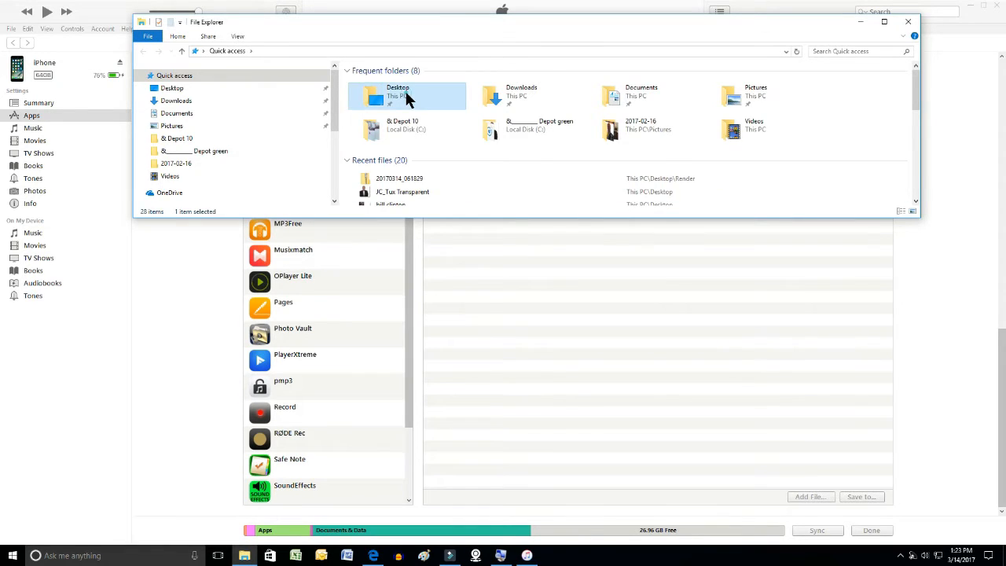
{"action": "double_click", "coordinate": [396, 95]}
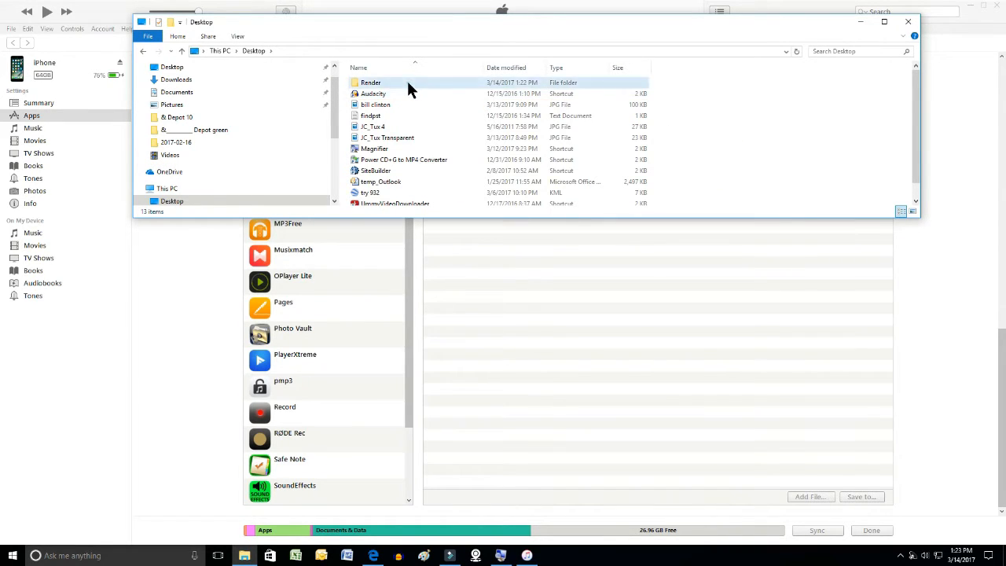
{"action": "double_click", "coordinate": [371, 82]}
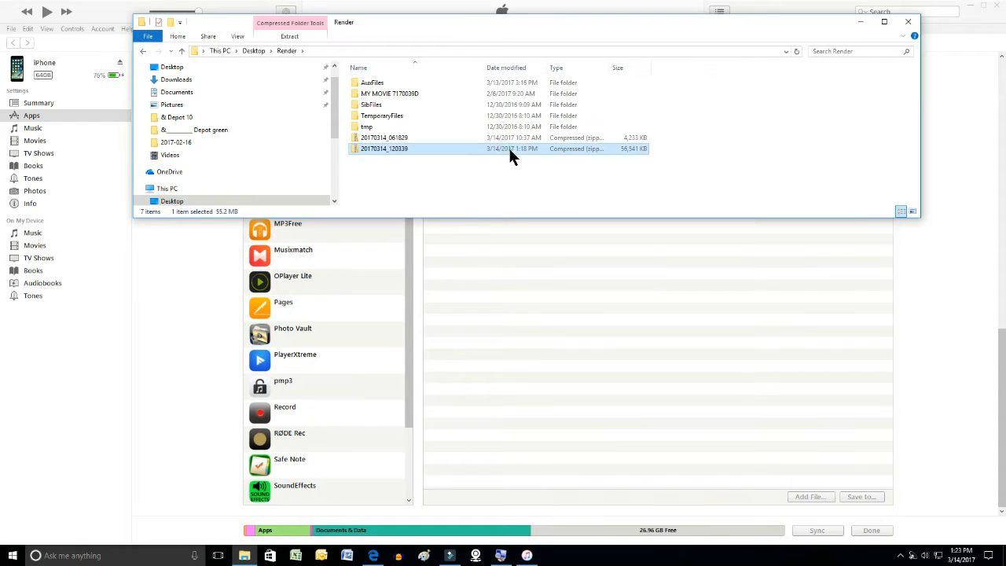
{"action": "mouse_move", "coordinate": [471, 195]}
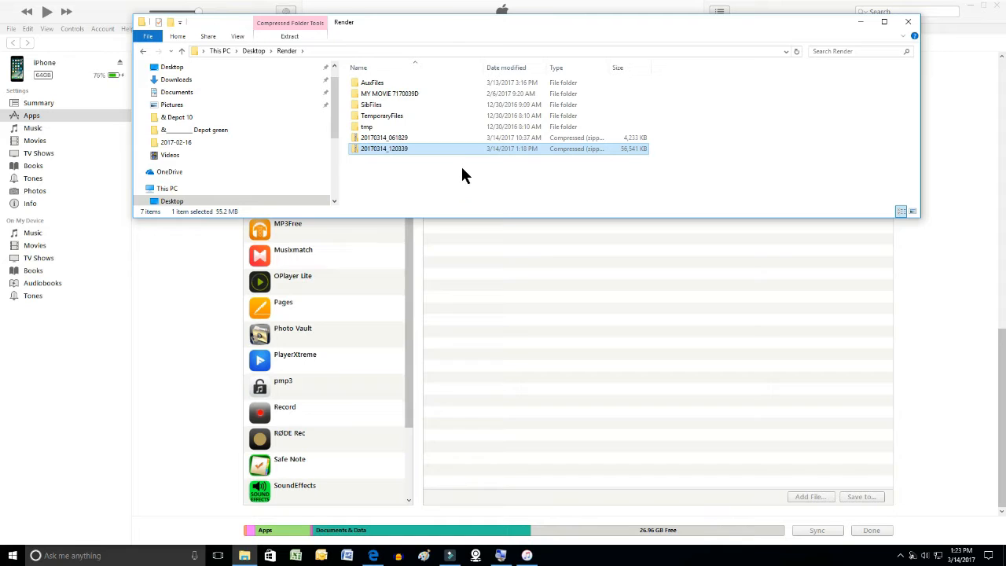
Step: Open the saved zip file maximized and browse its numbered JPEG frames
{"action": "double_click", "coordinate": [384, 148]}
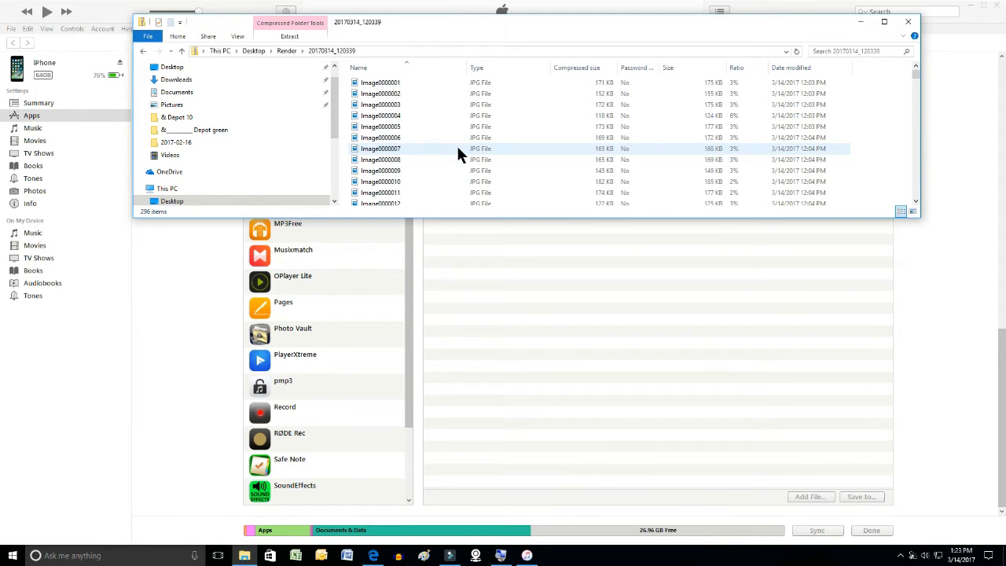
{"action": "left_click", "coordinate": [889, 25]}
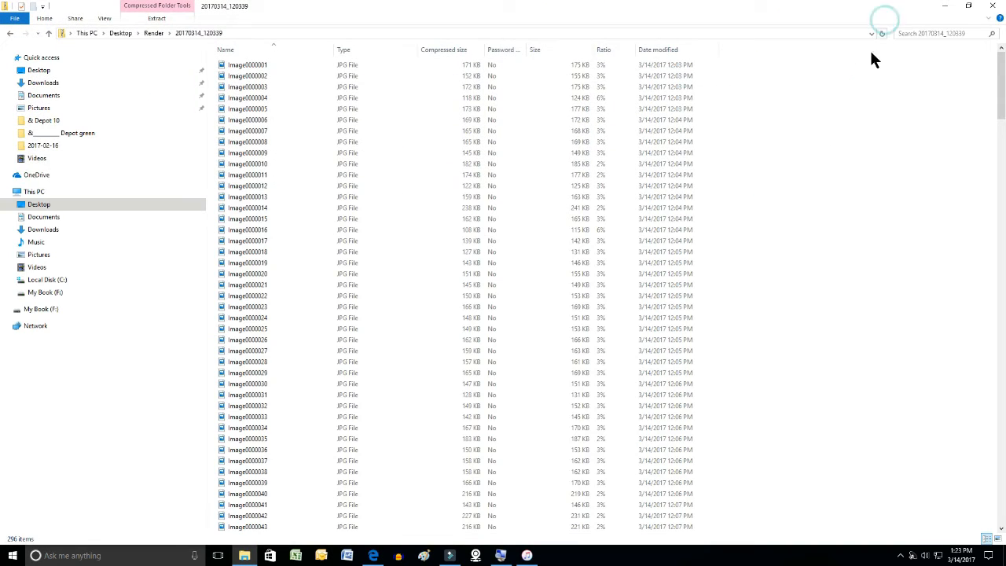
{"action": "scroll", "scroll_direction": "down", "scroll_amount": 3}
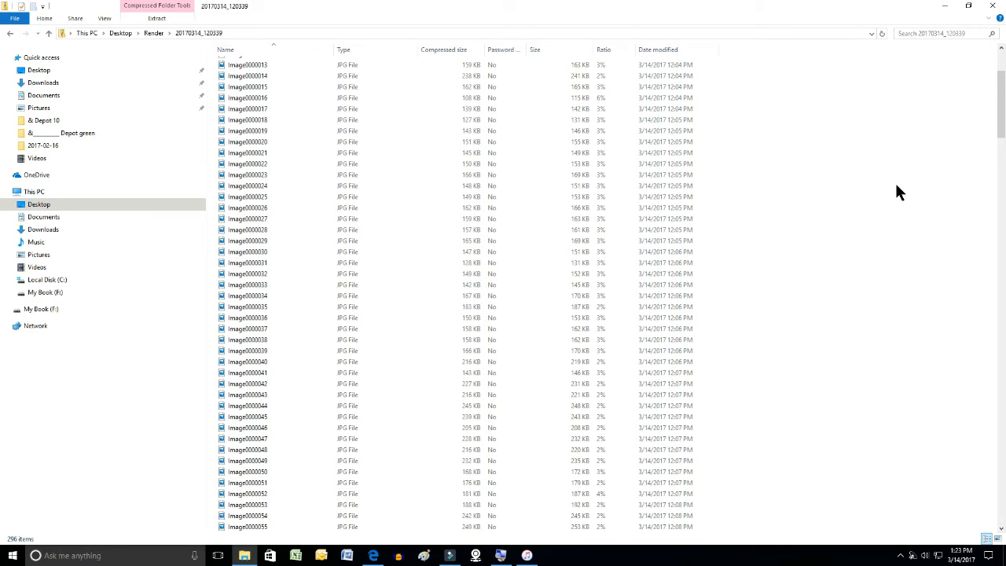